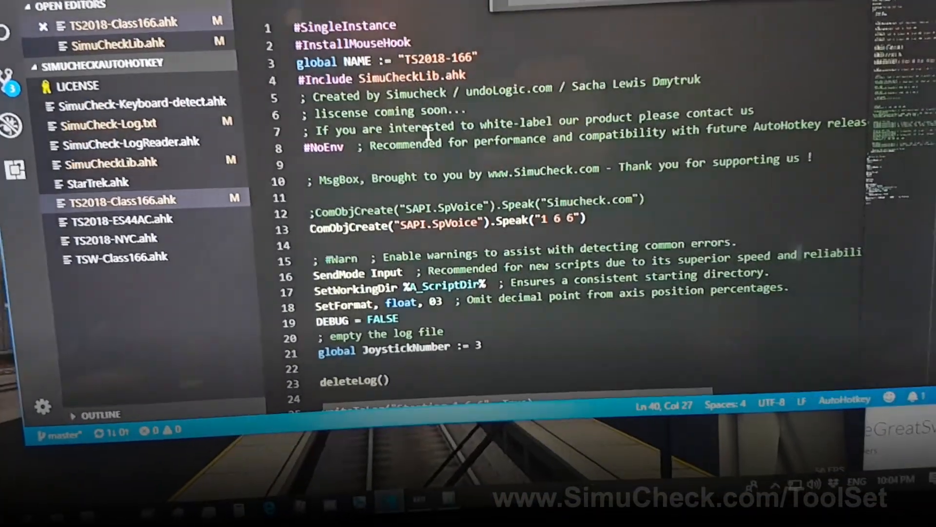
scroll("down", 3)
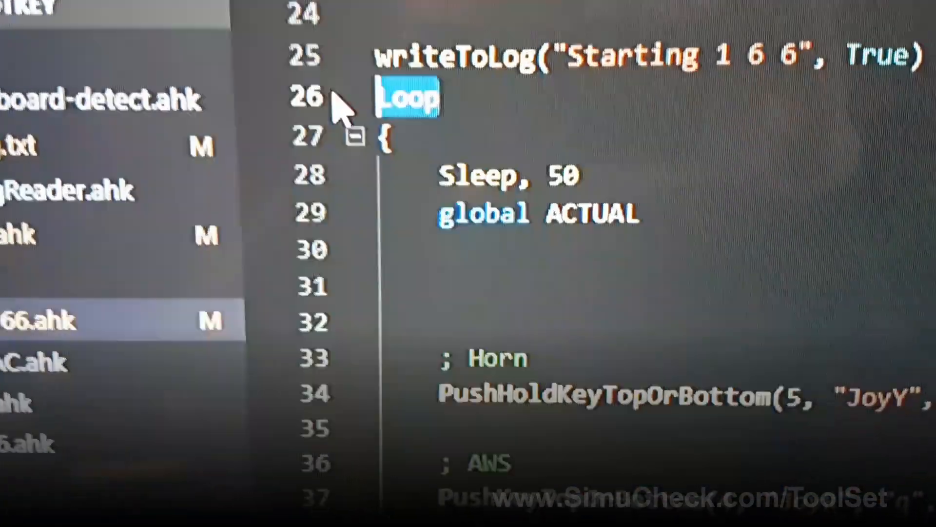
scroll("down", 3)
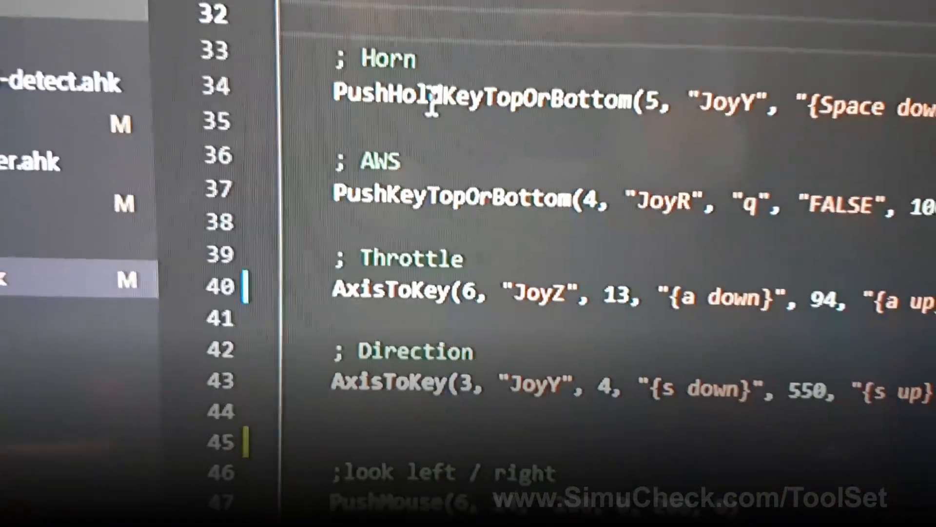
double_click(418, 98)
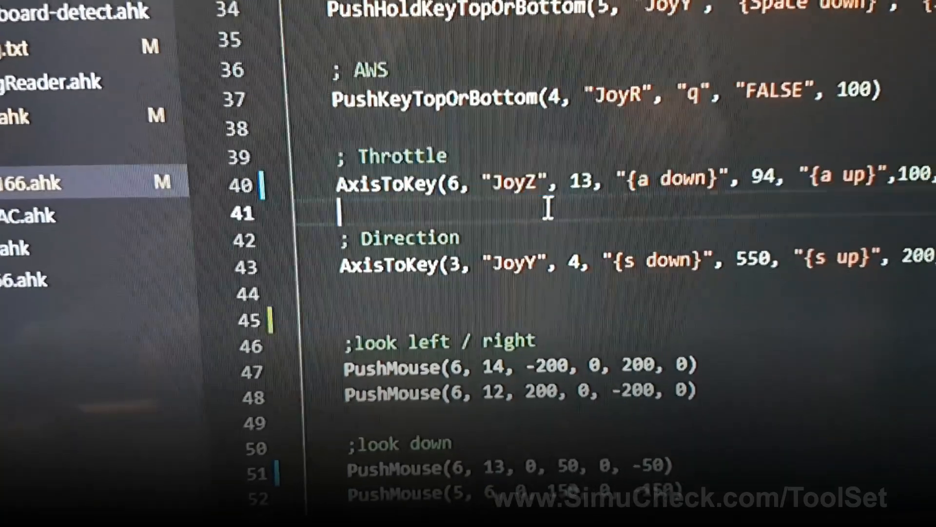
double_click(391, 182)
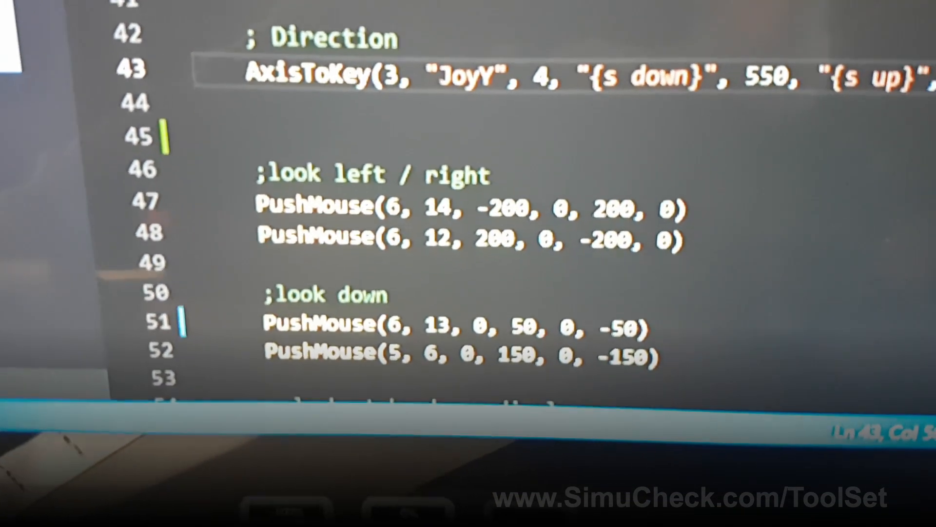
scroll("down", 3)
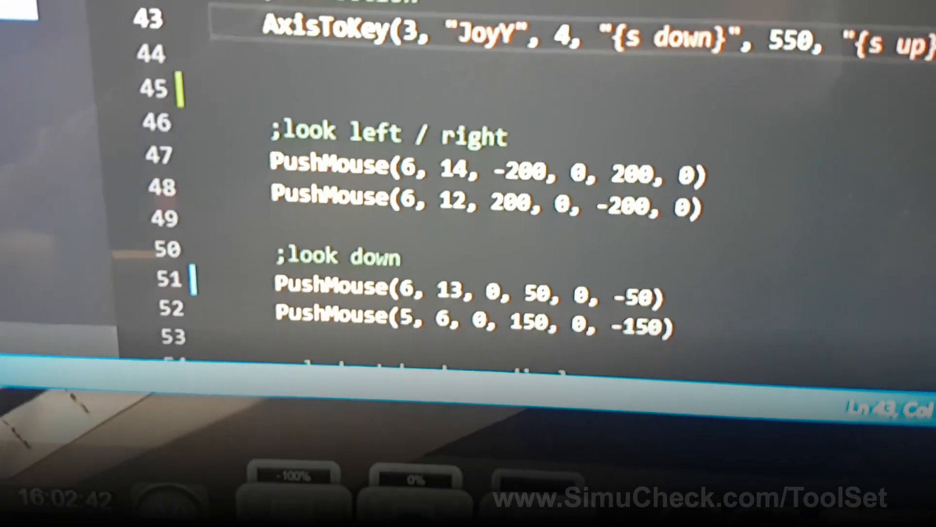